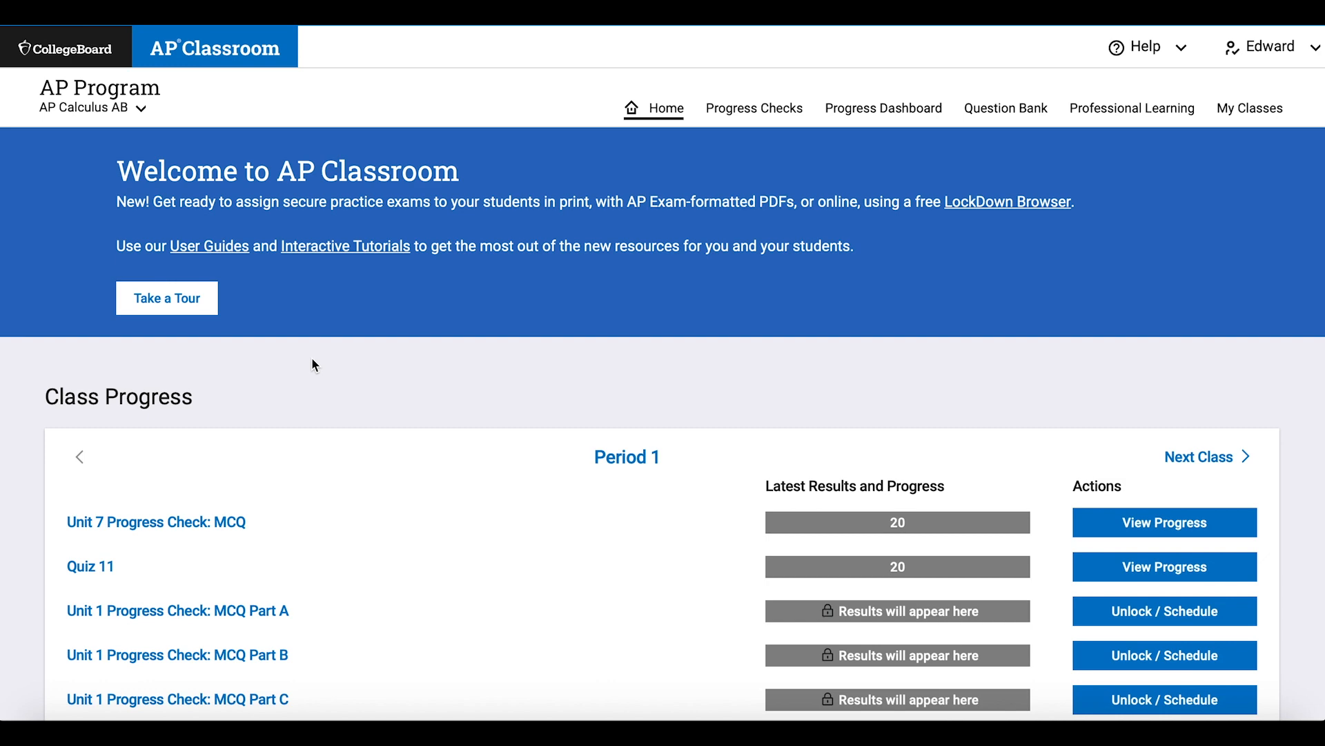
# Step: Open the Unit 8 Applications of Integration tab and scroll to its Personal Progress Check
pyautogui.scroll(-3)
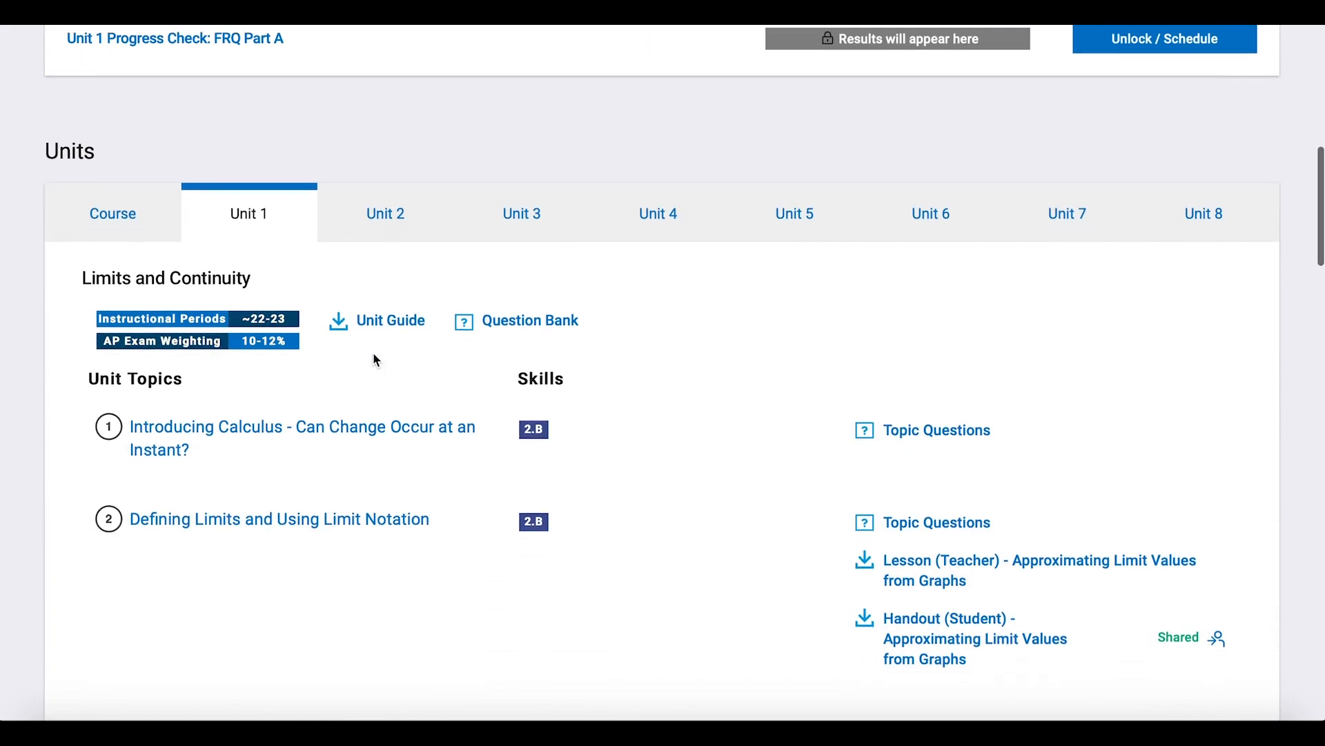
pyautogui.click(1202, 213)
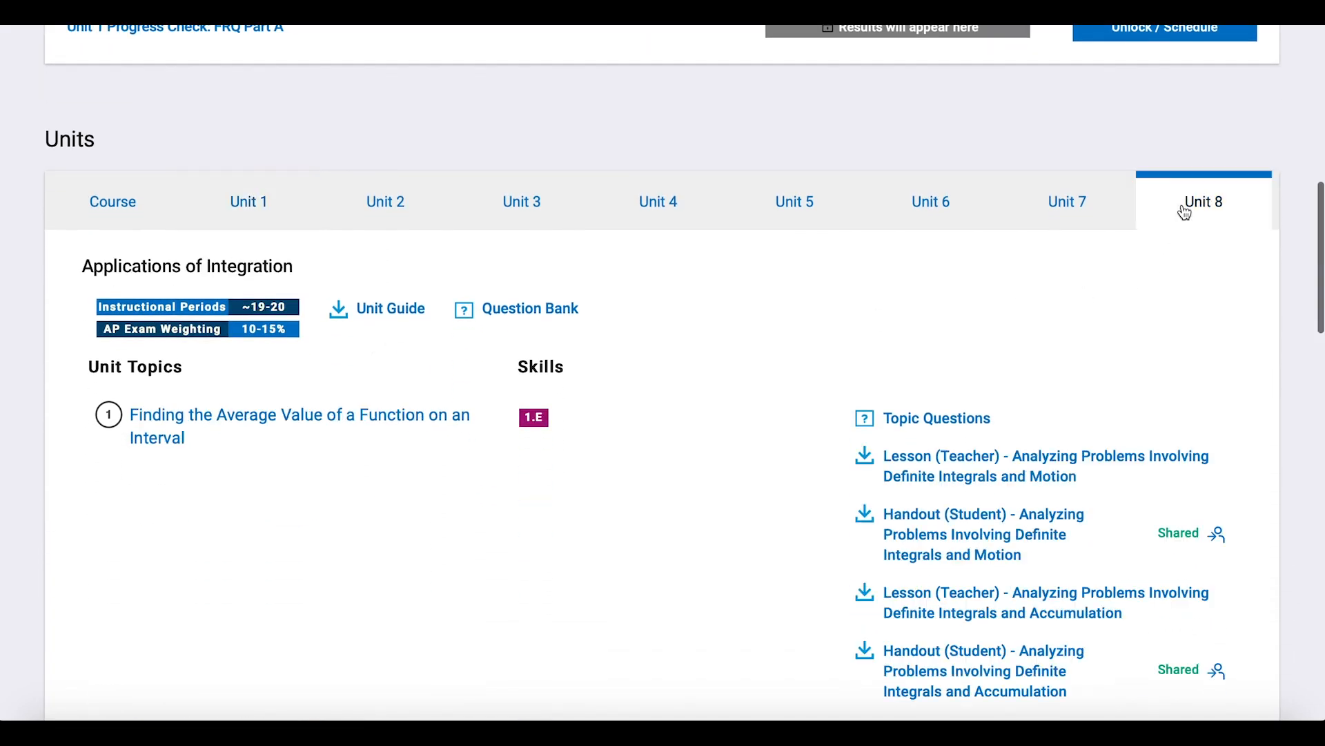
pyautogui.scroll(-3)
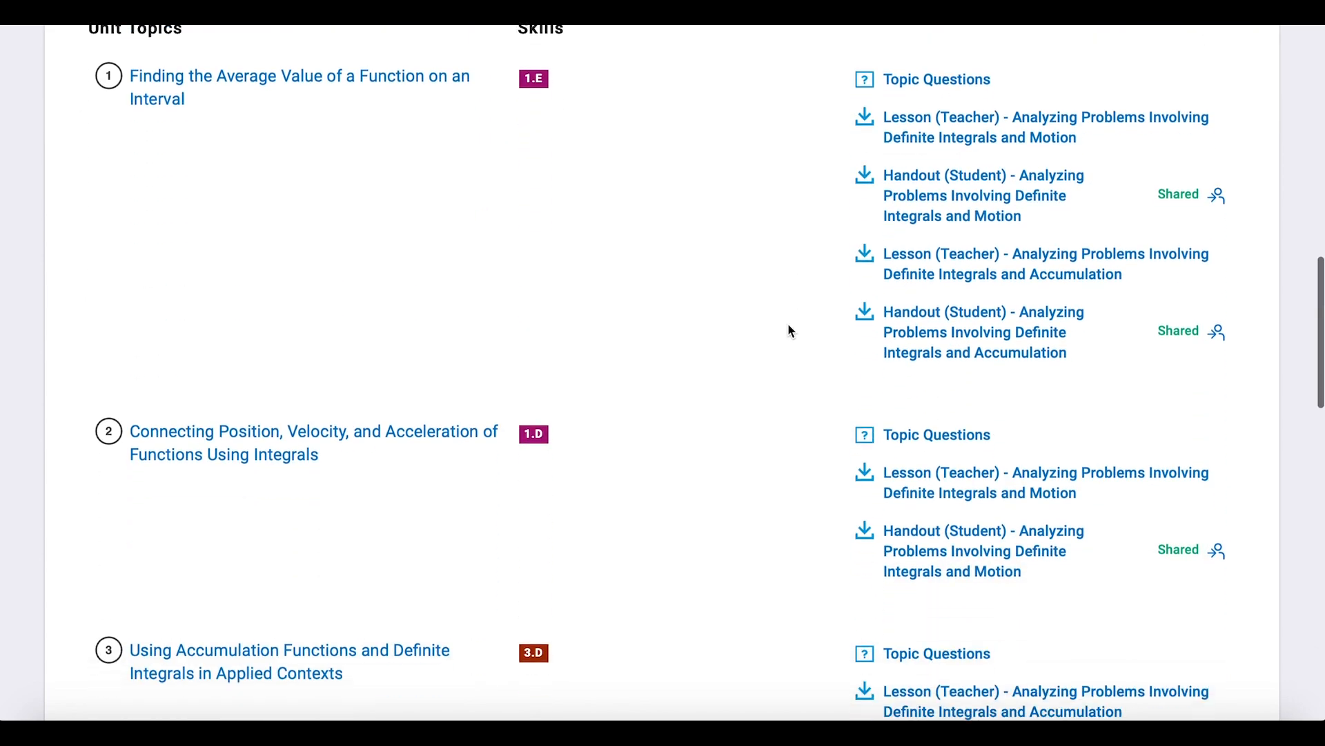
pyautogui.scroll(-3)
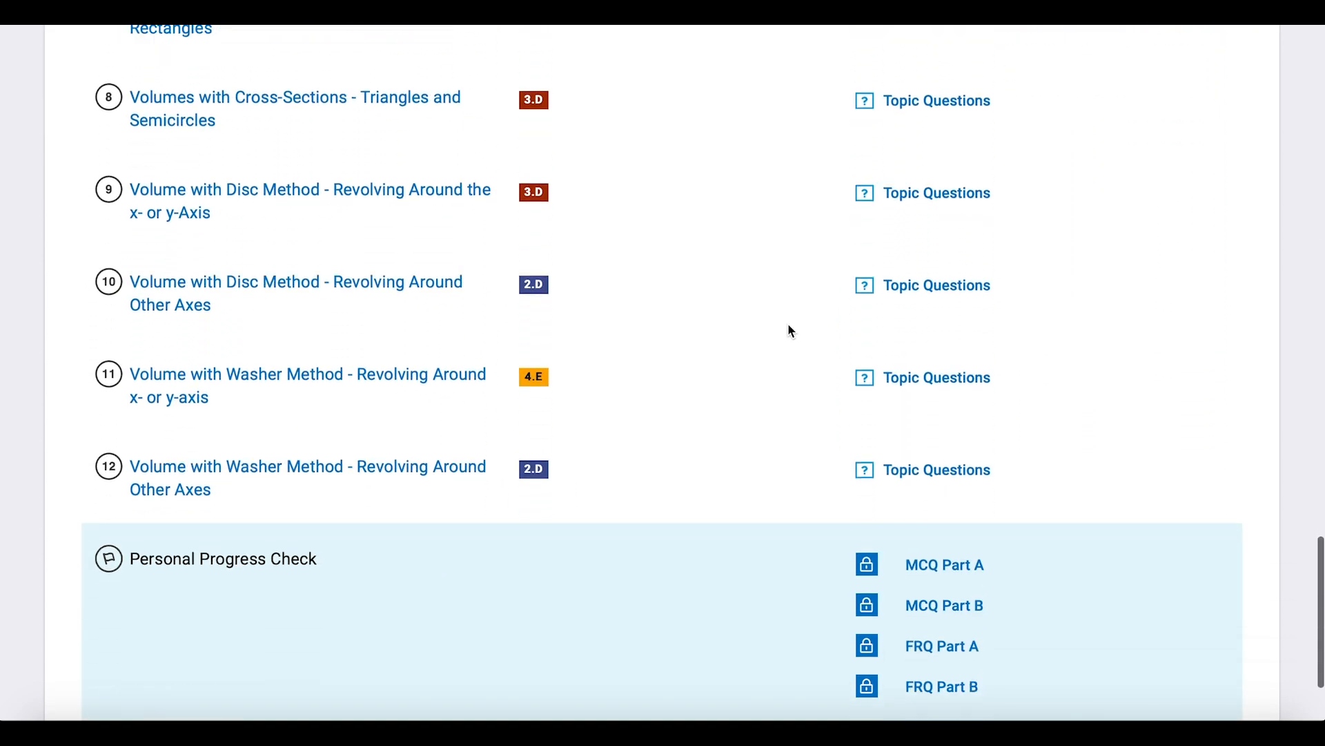
pyautogui.scroll(-3)
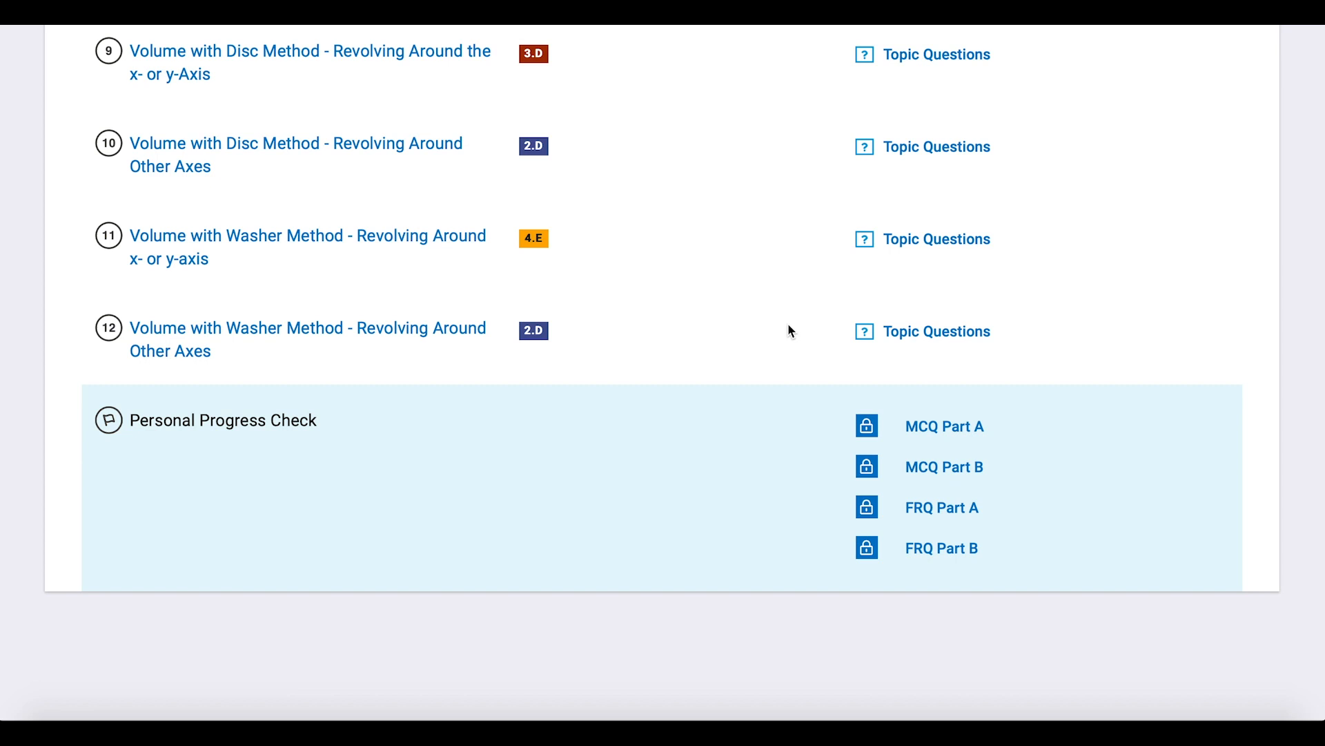
pyautogui.moveTo(936, 428)
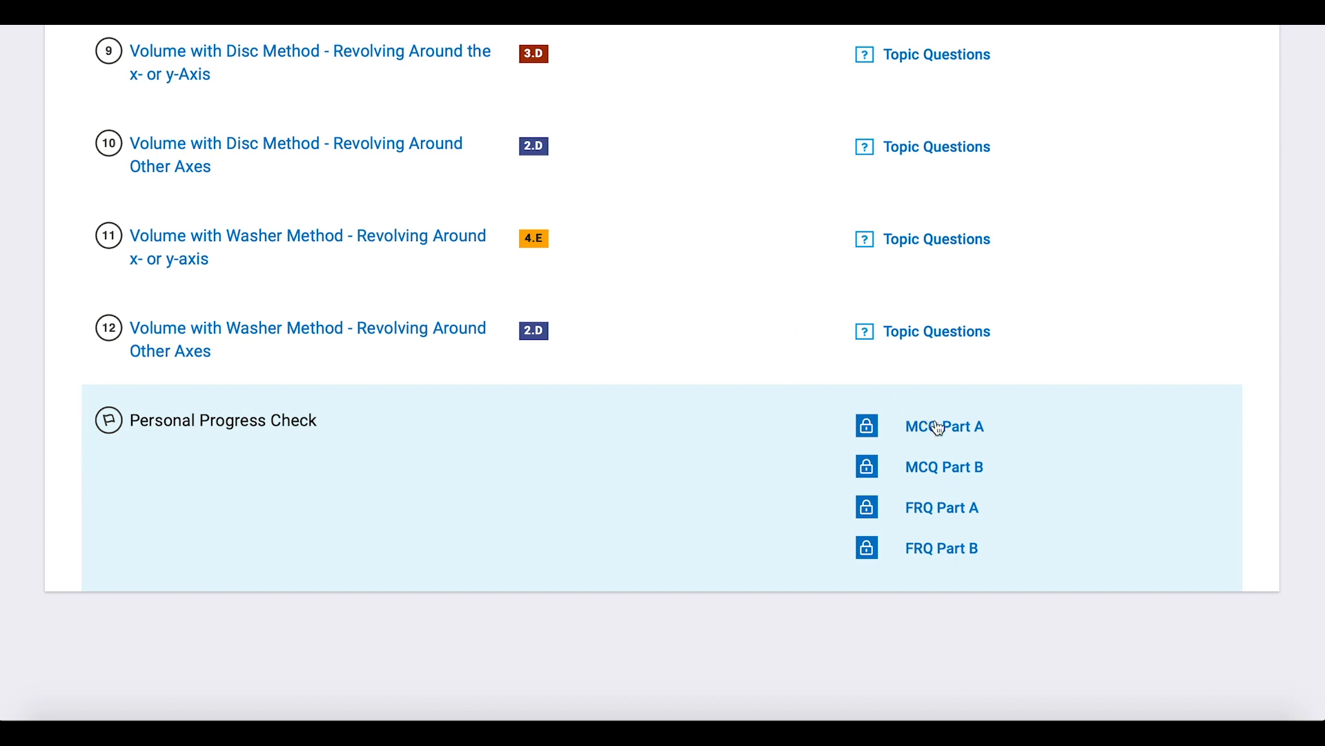
# Step: Preview the Unit 8 MCQ Part A progress check, showing question 1 of 15
pyautogui.click(945, 426)
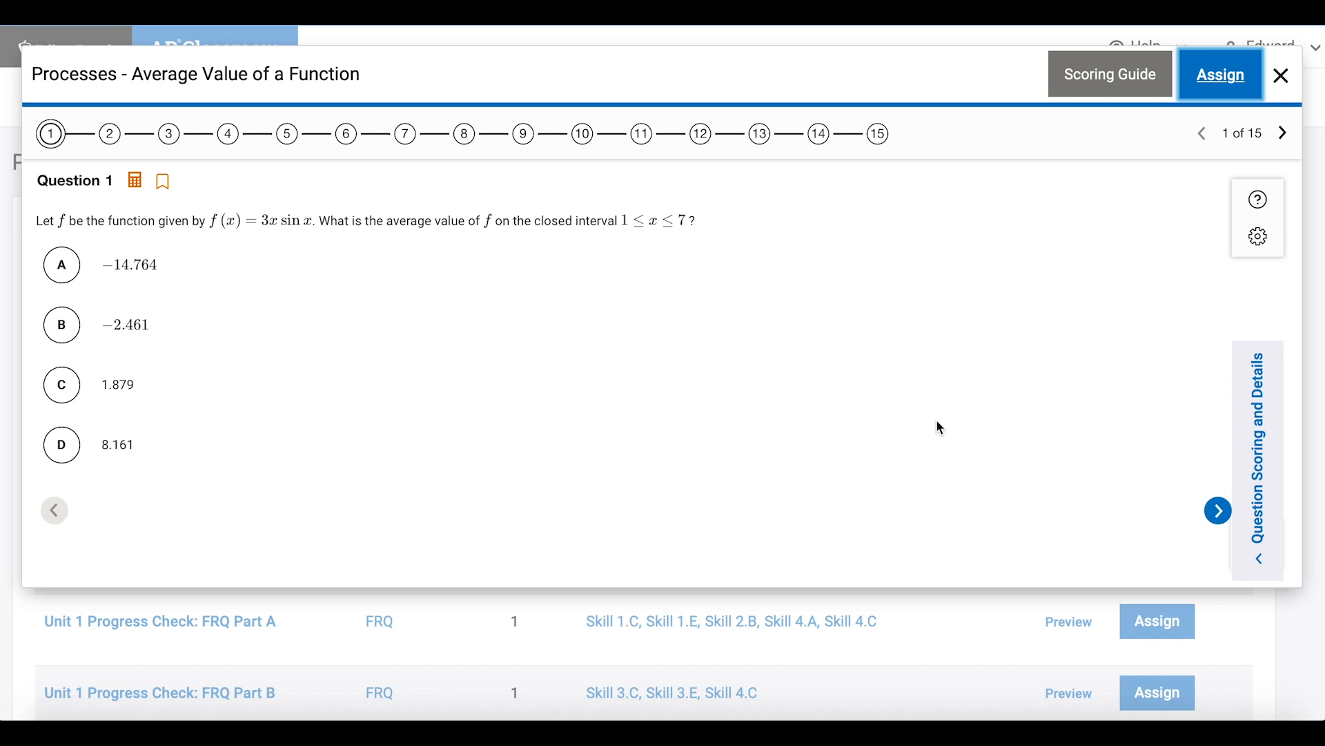
pyautogui.moveTo(943, 420)
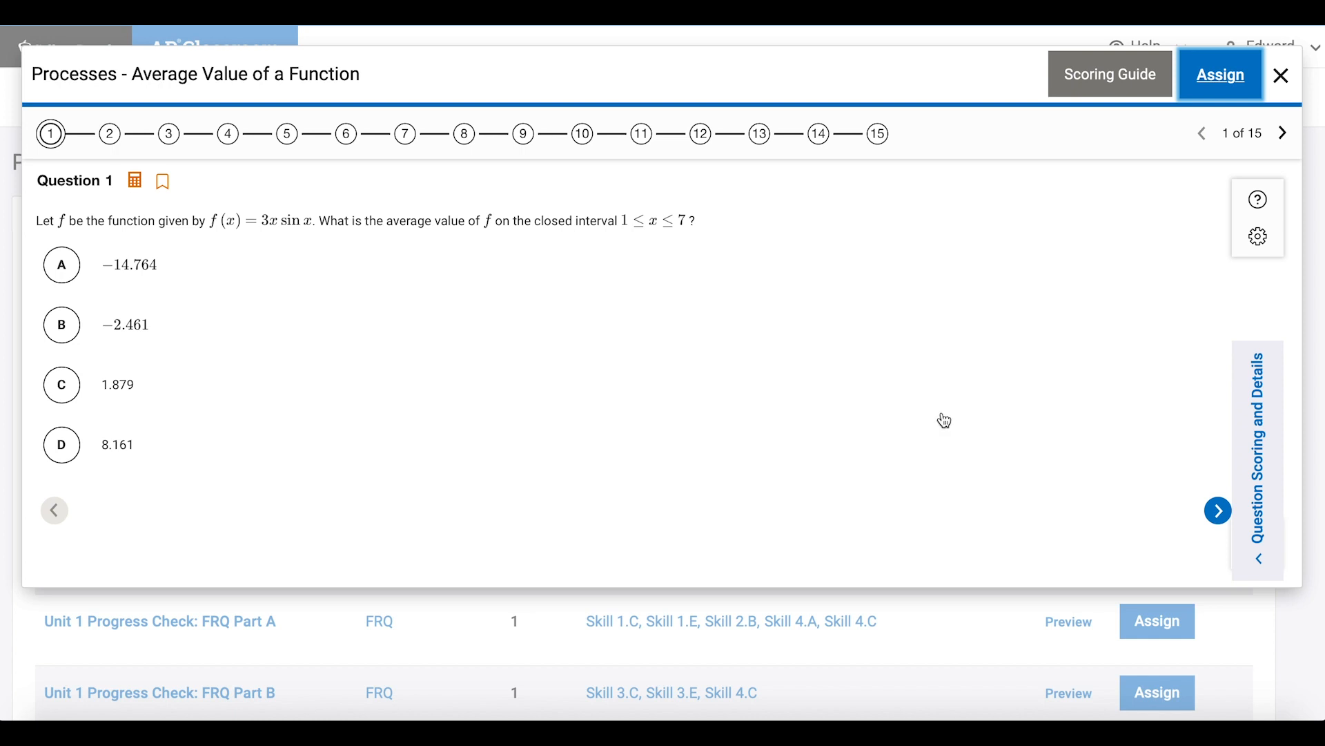
pyautogui.moveTo(1223, 89)
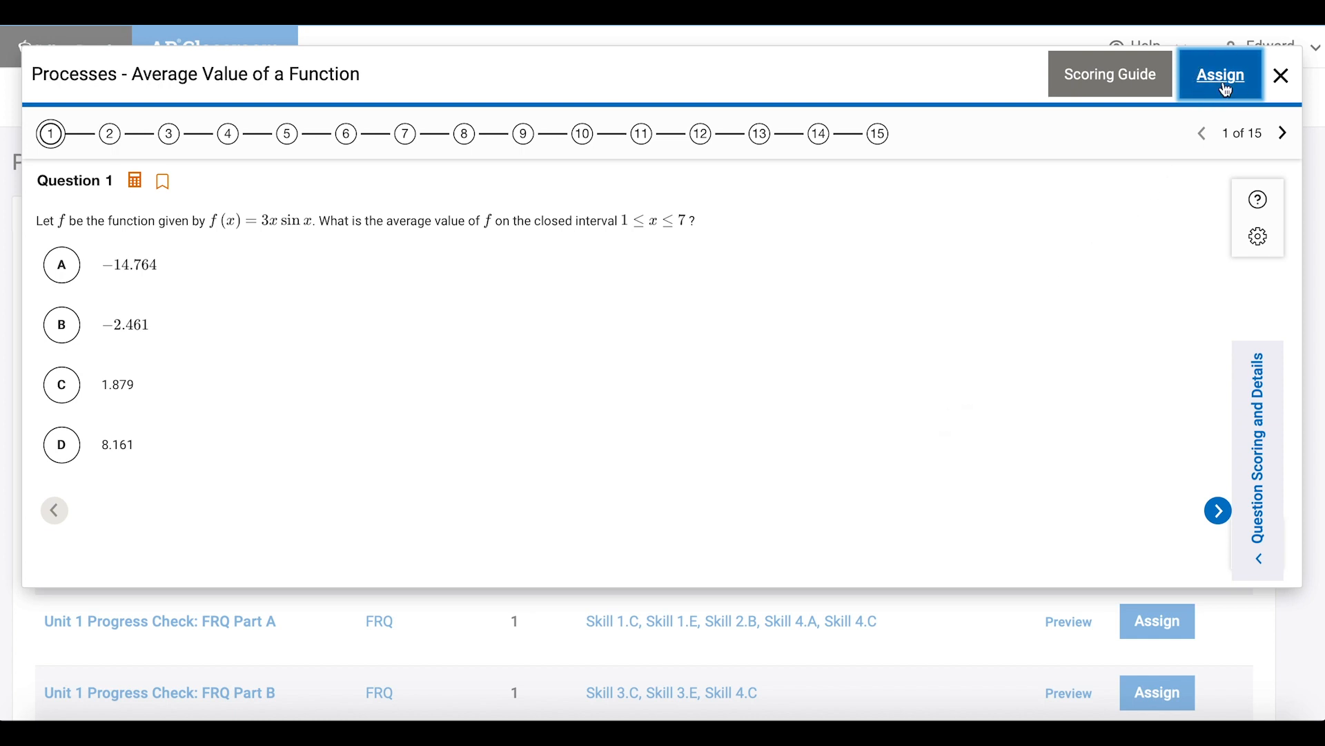
# Step: Assign MCQ Part A to Period 1, unlocked now, with students seeing their results
pyautogui.click(1220, 75)
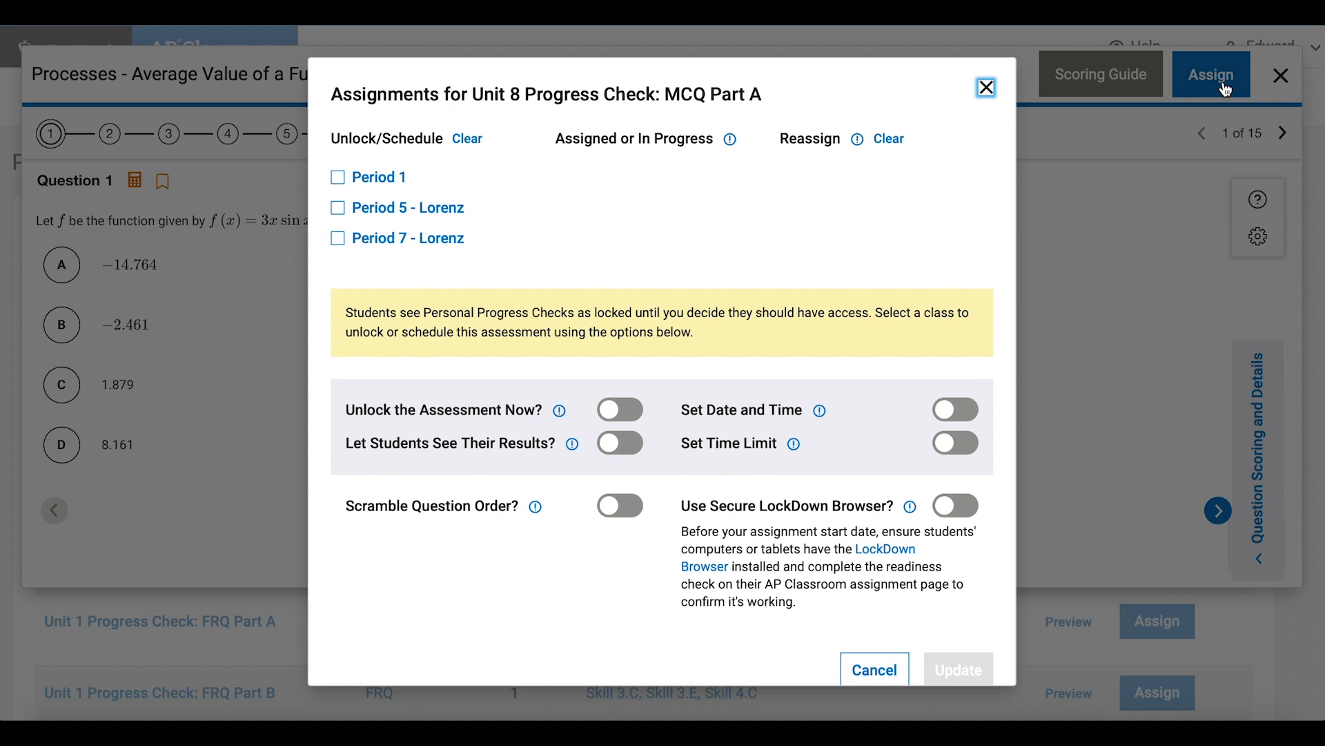
pyautogui.click(337, 177)
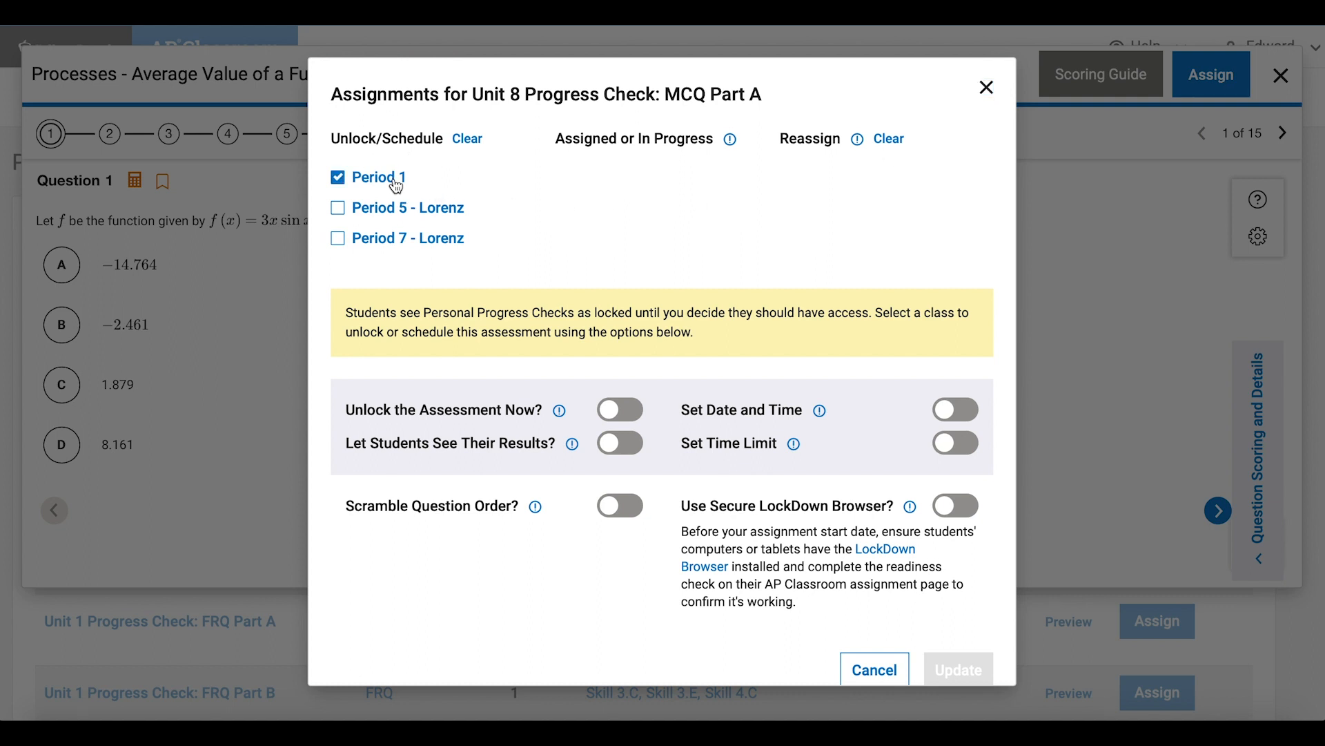
pyautogui.moveTo(404, 181)
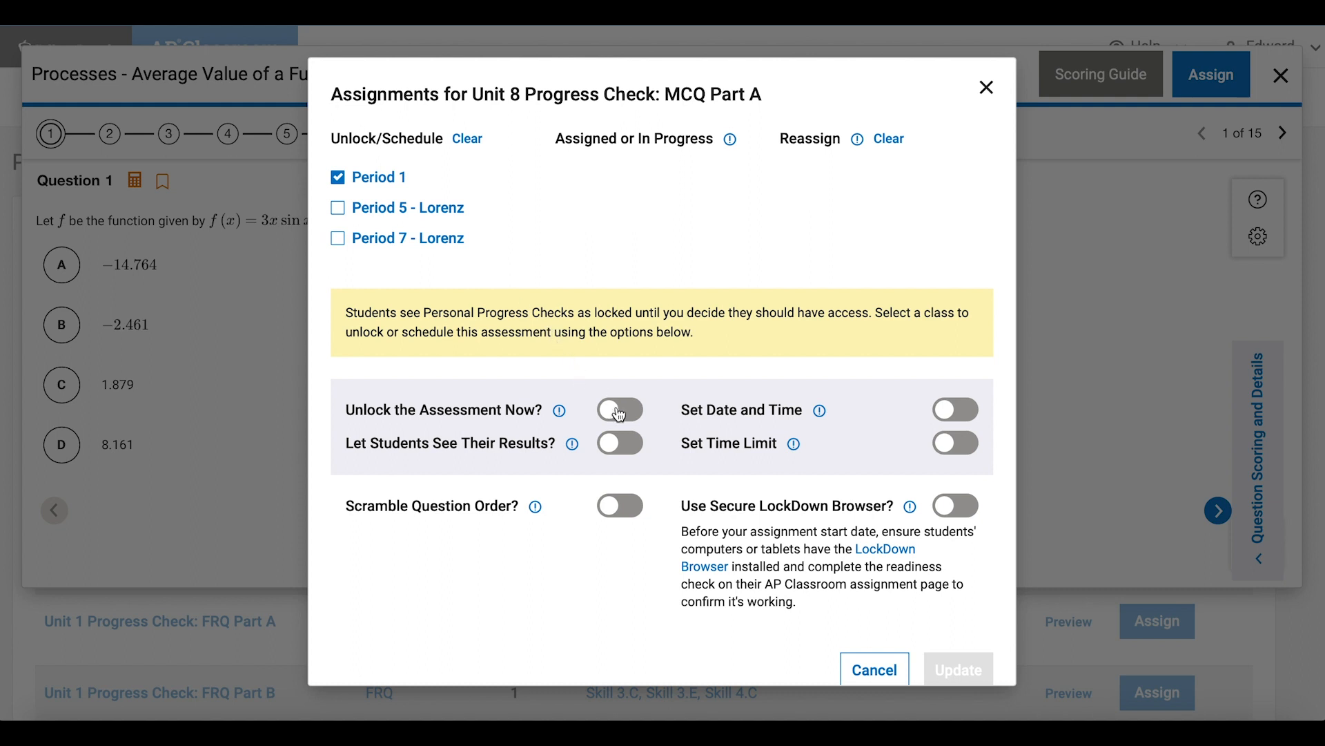
pyautogui.click(619, 410)
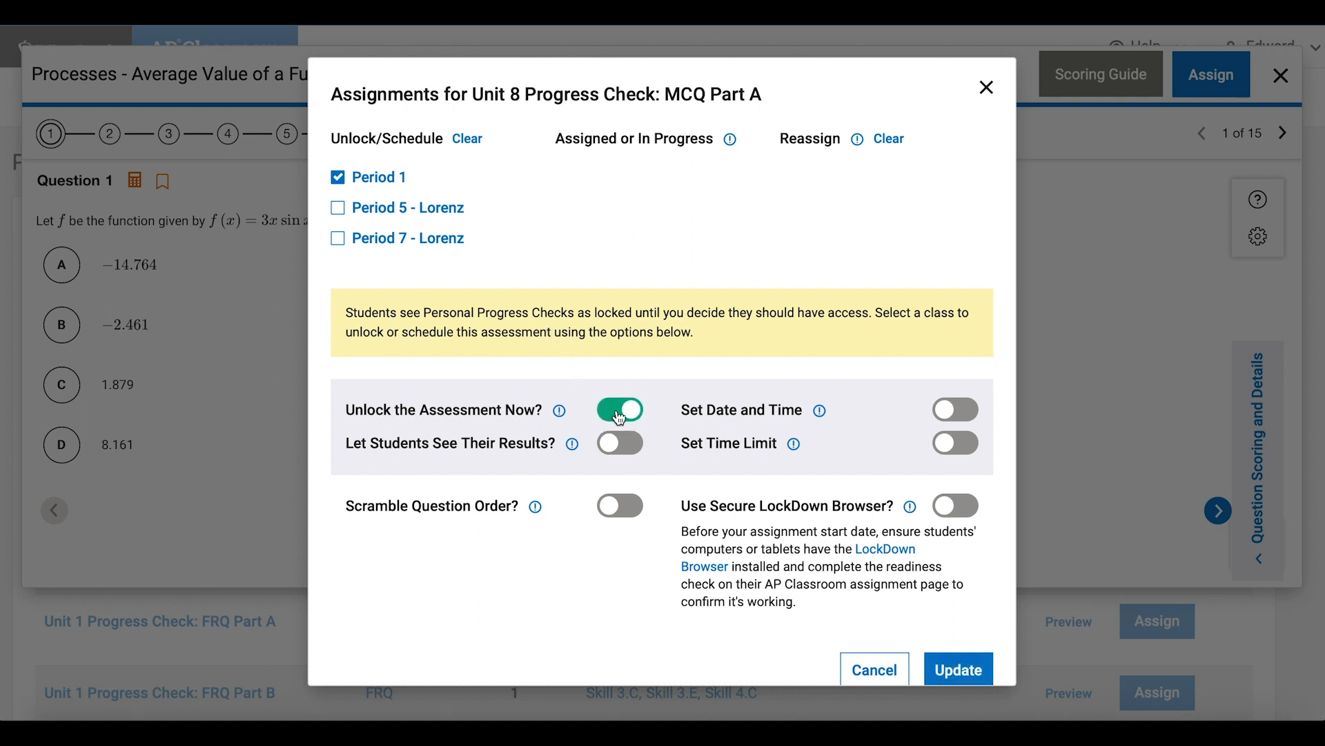
pyautogui.click(619, 444)
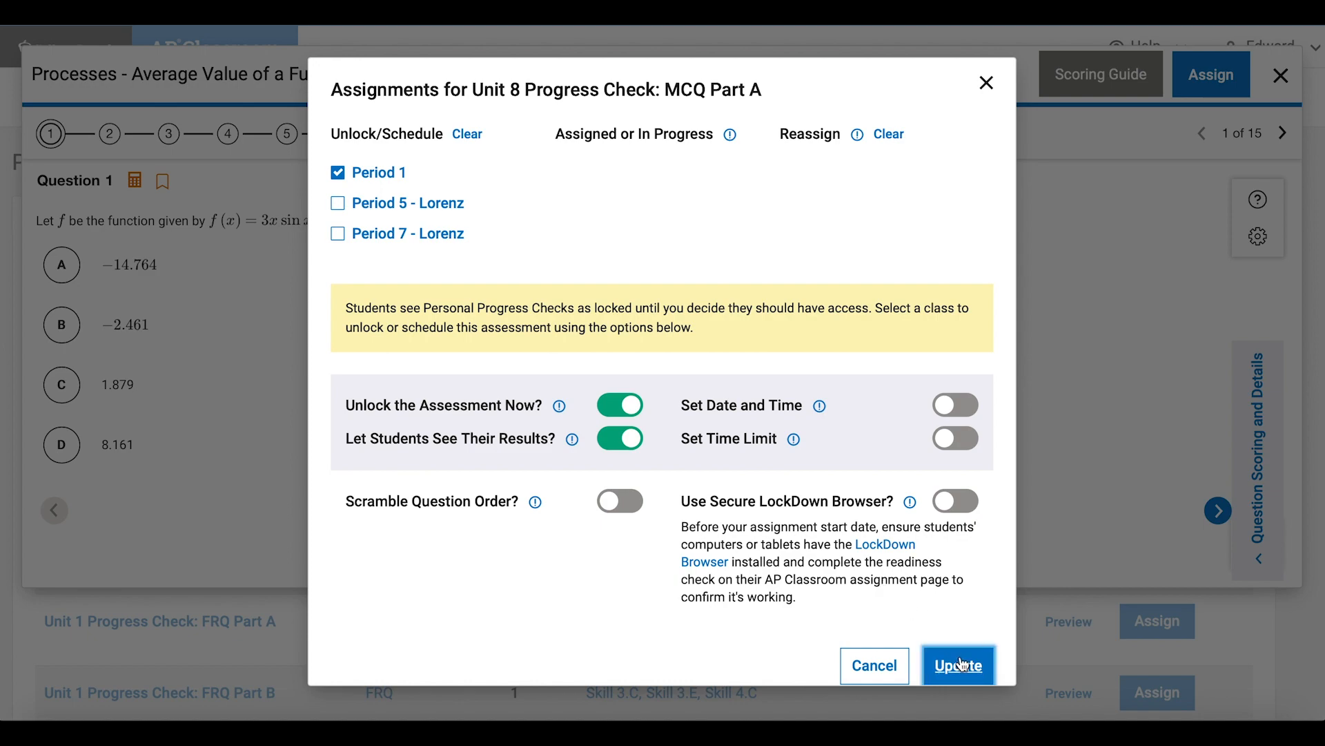
# Step: Save the Period 1 assignment and review the student list, all not started
pyautogui.click(958, 665)
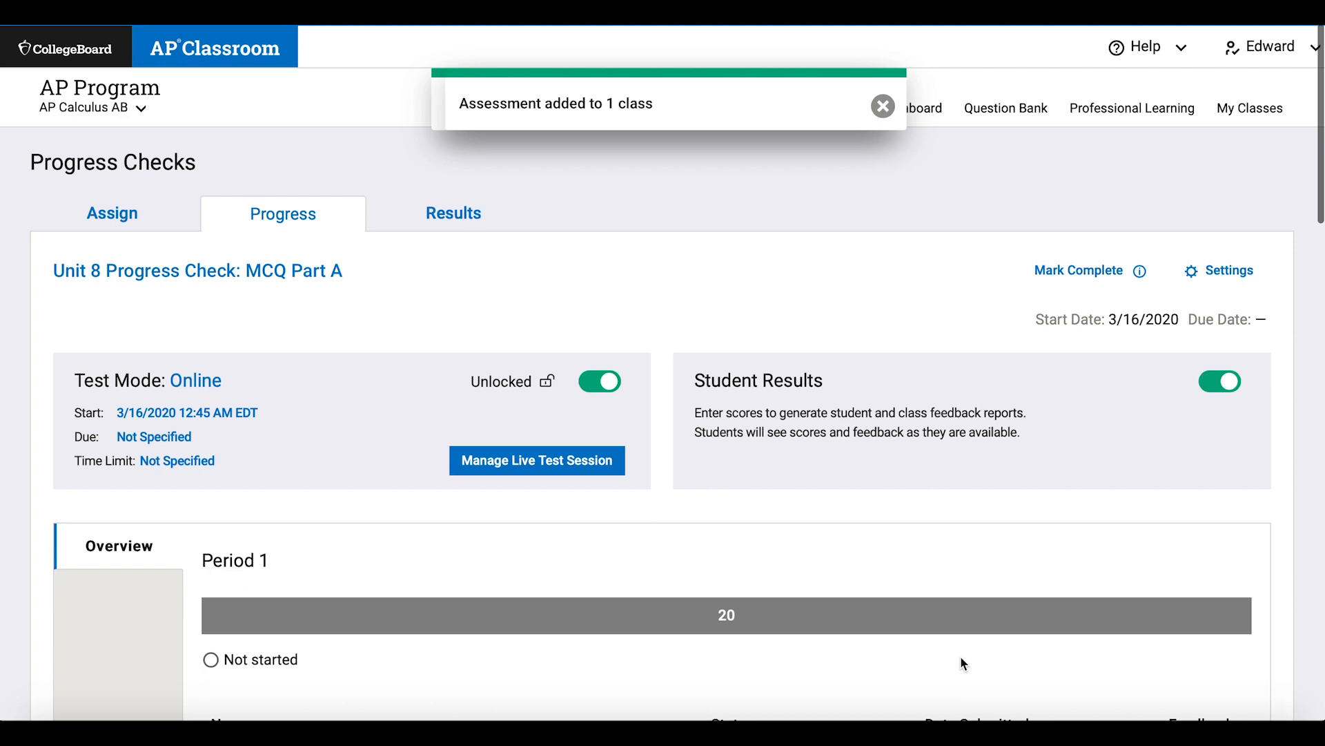
pyautogui.scroll(-3)
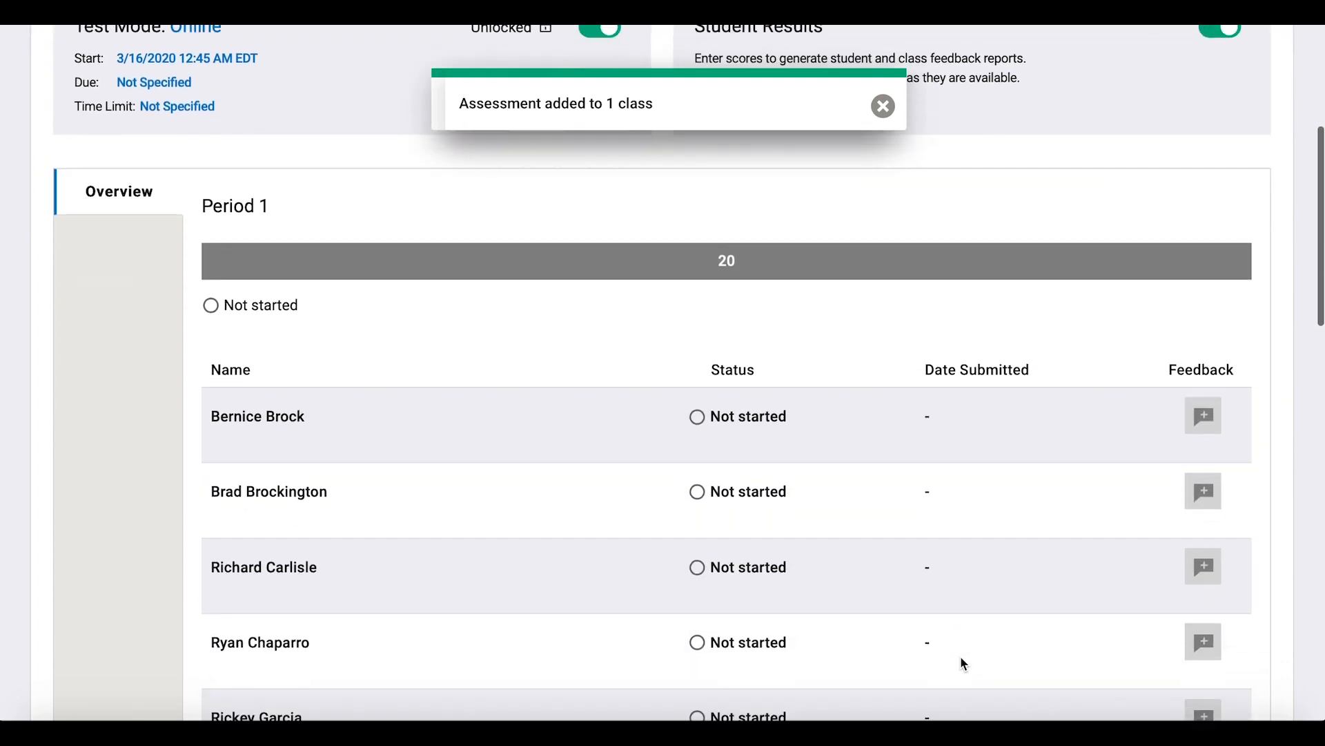
pyautogui.scroll(-3)
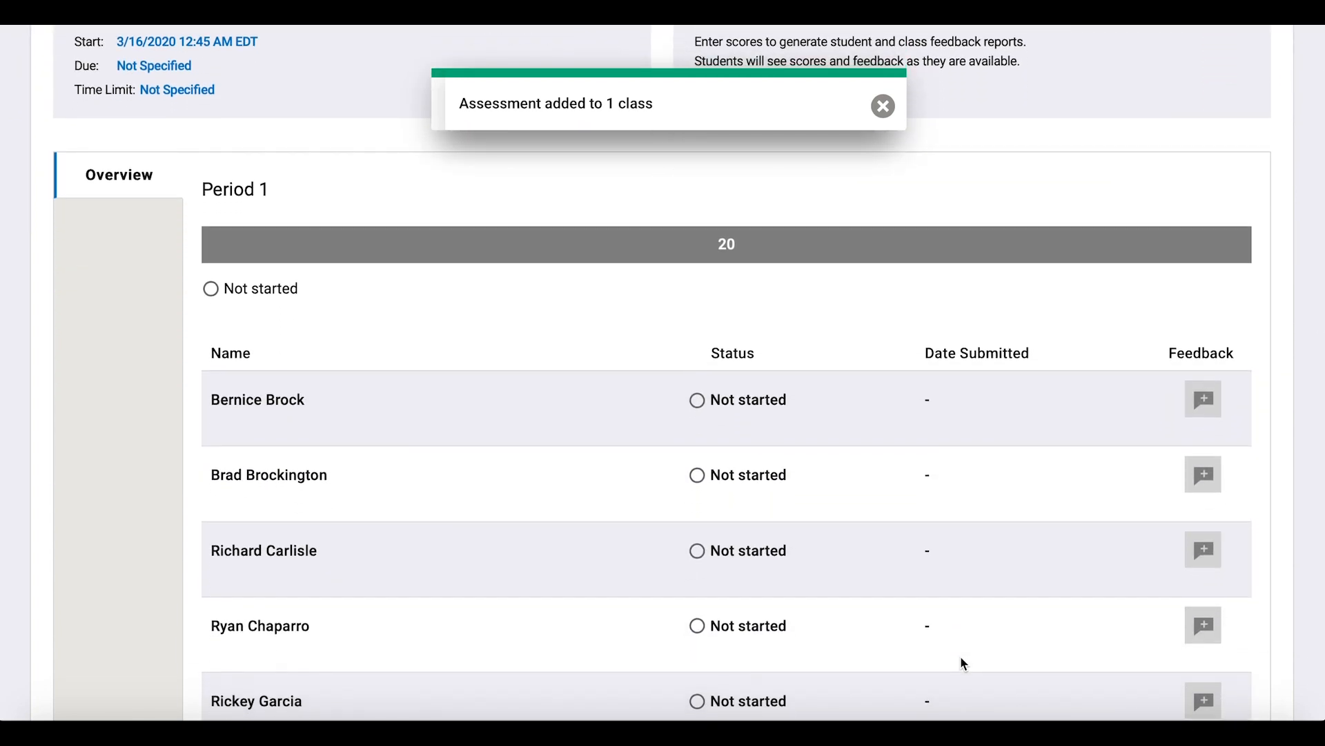